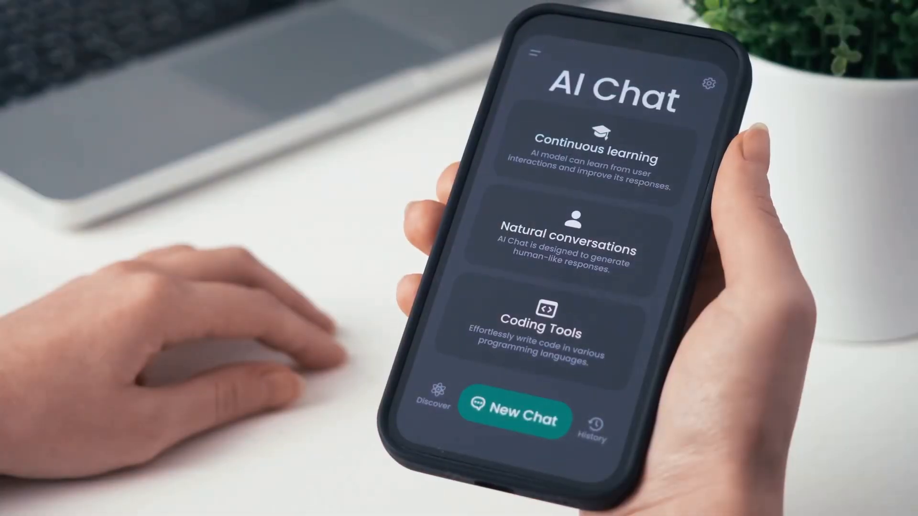
click(524, 415)
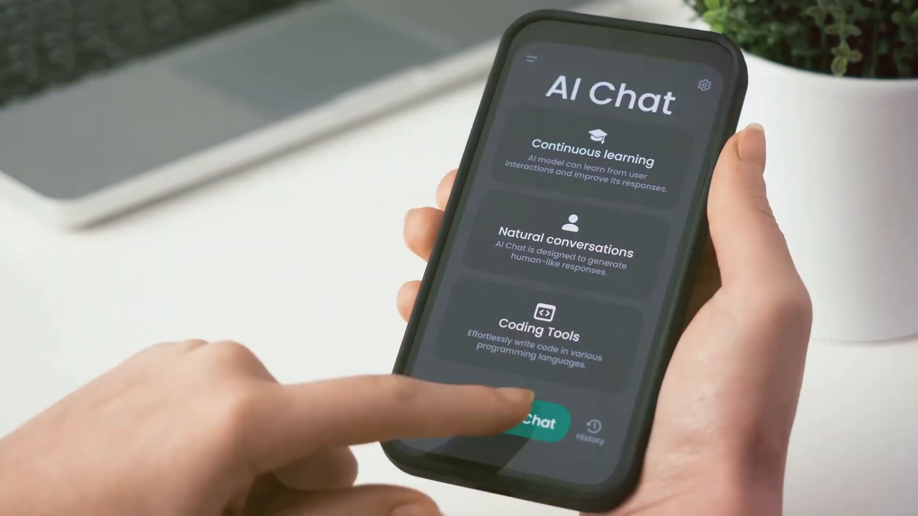